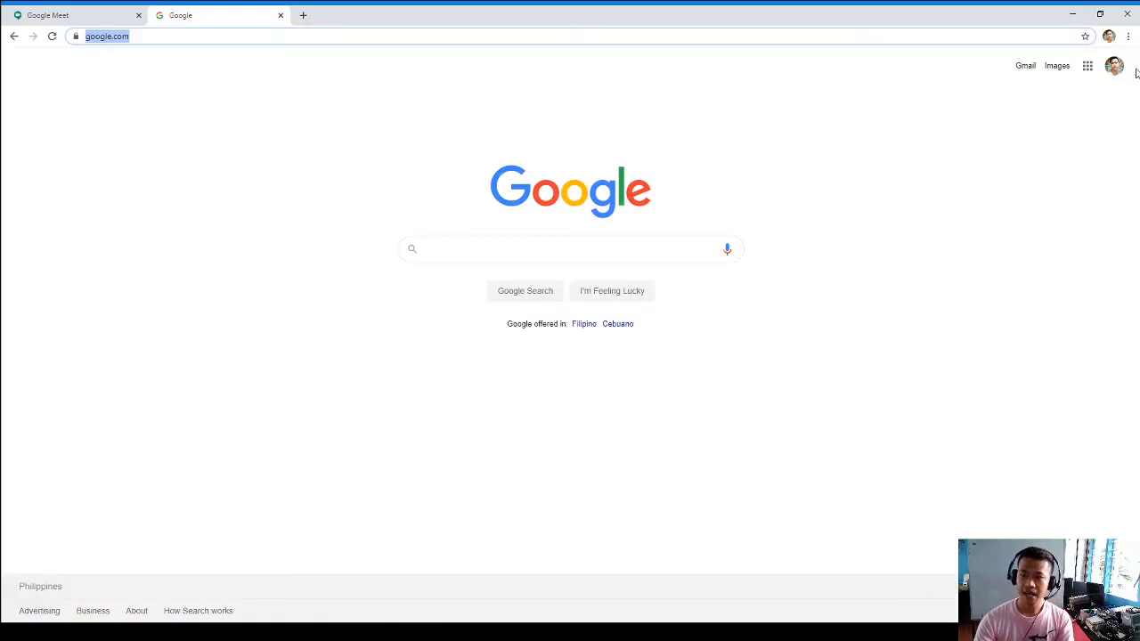
mouse_move(1116, 66)
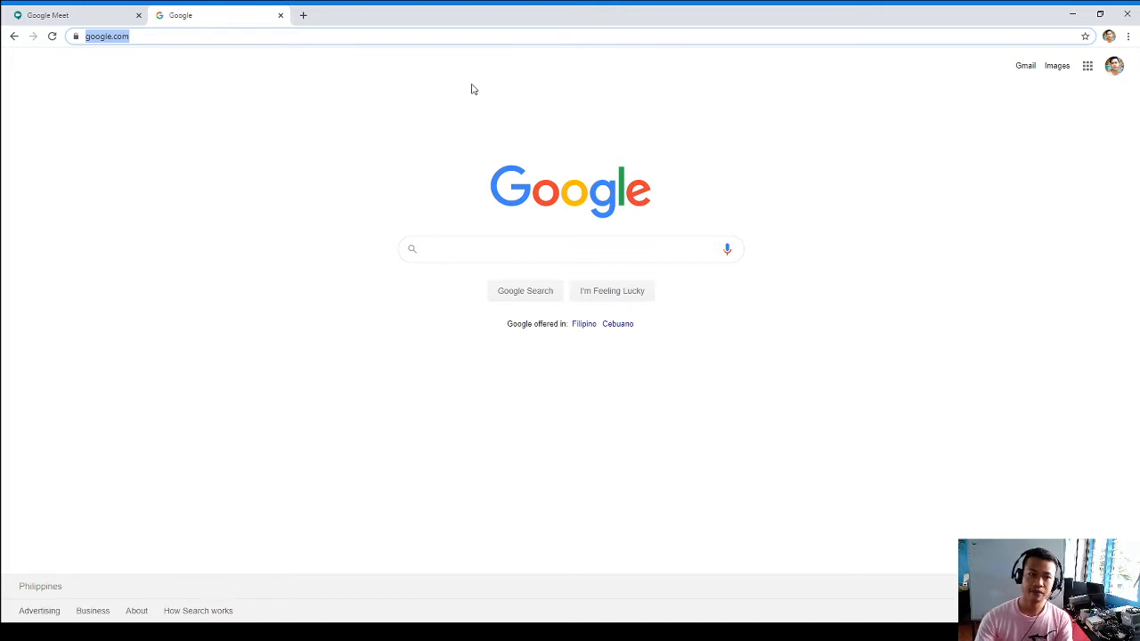
mouse_move(320, 63)
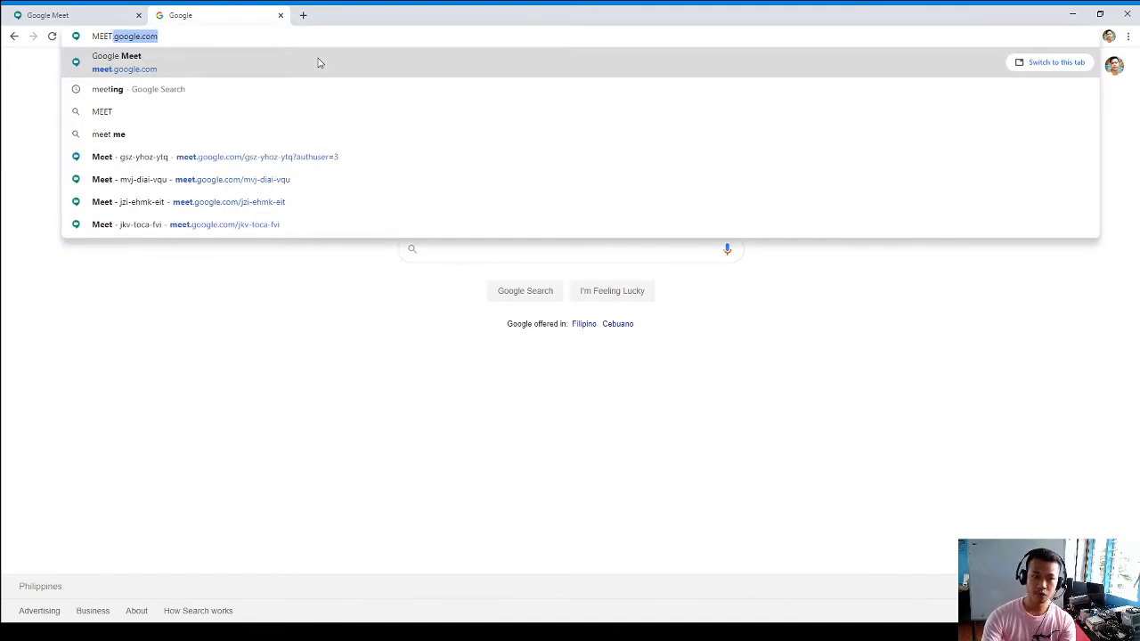
Step: Start an instant meeting from meet.google.com and join it with Join now
click(124, 63)
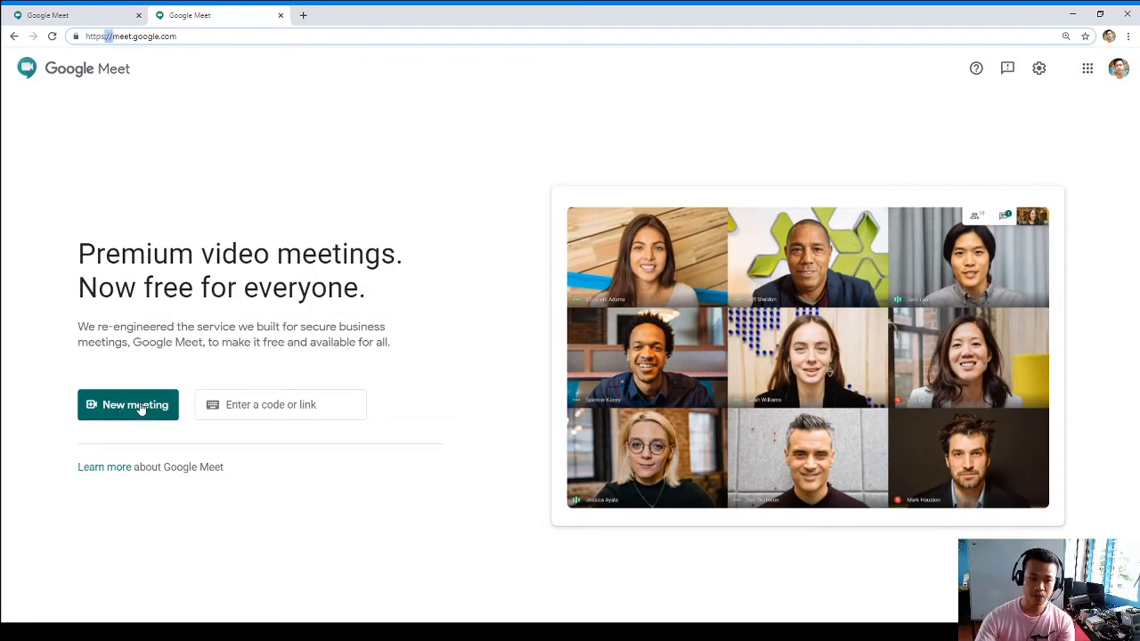
click(128, 405)
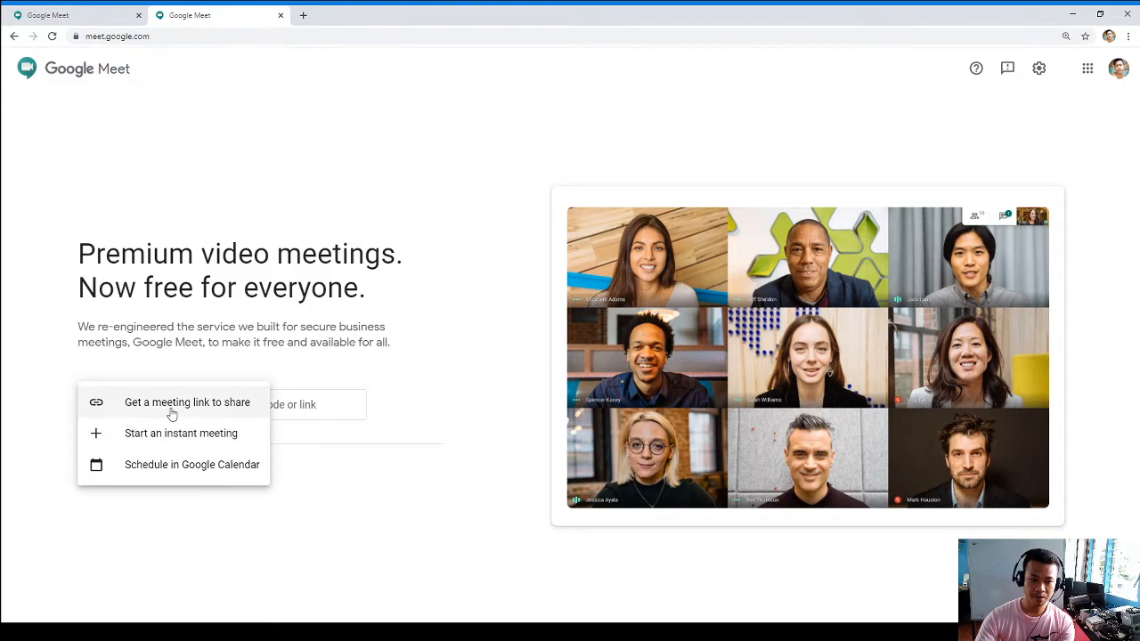
click(182, 432)
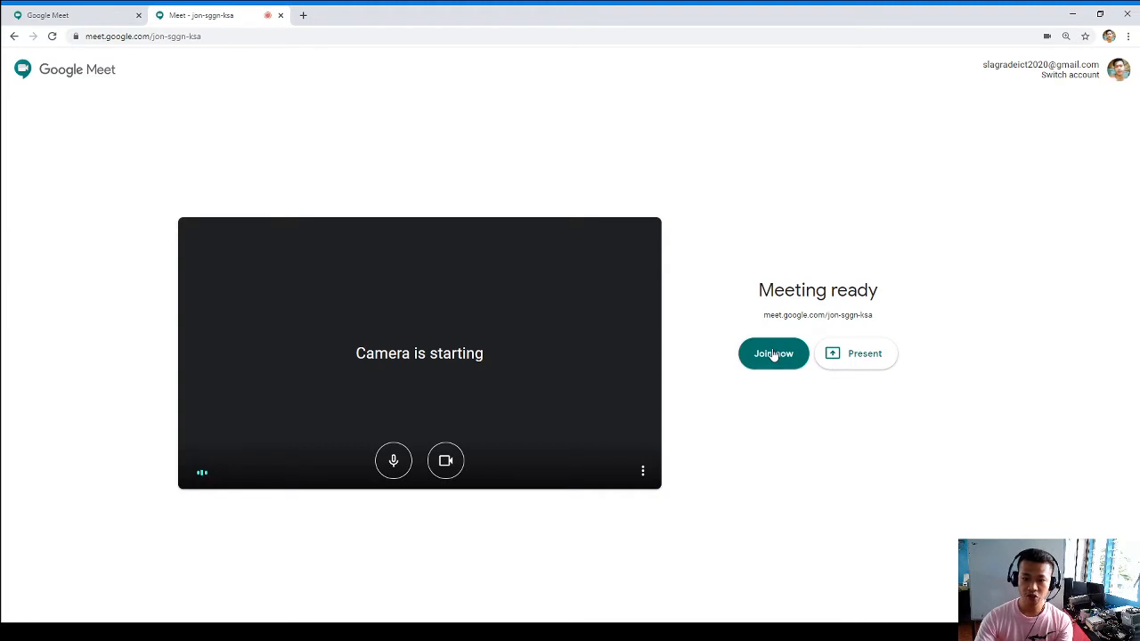
click(445, 460)
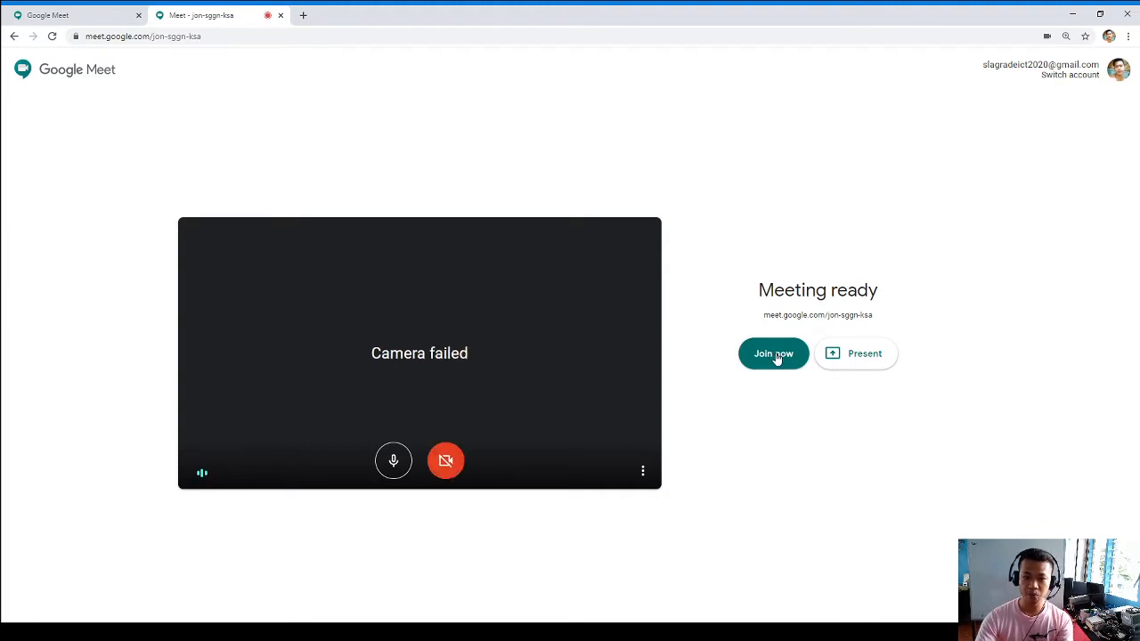
click(773, 352)
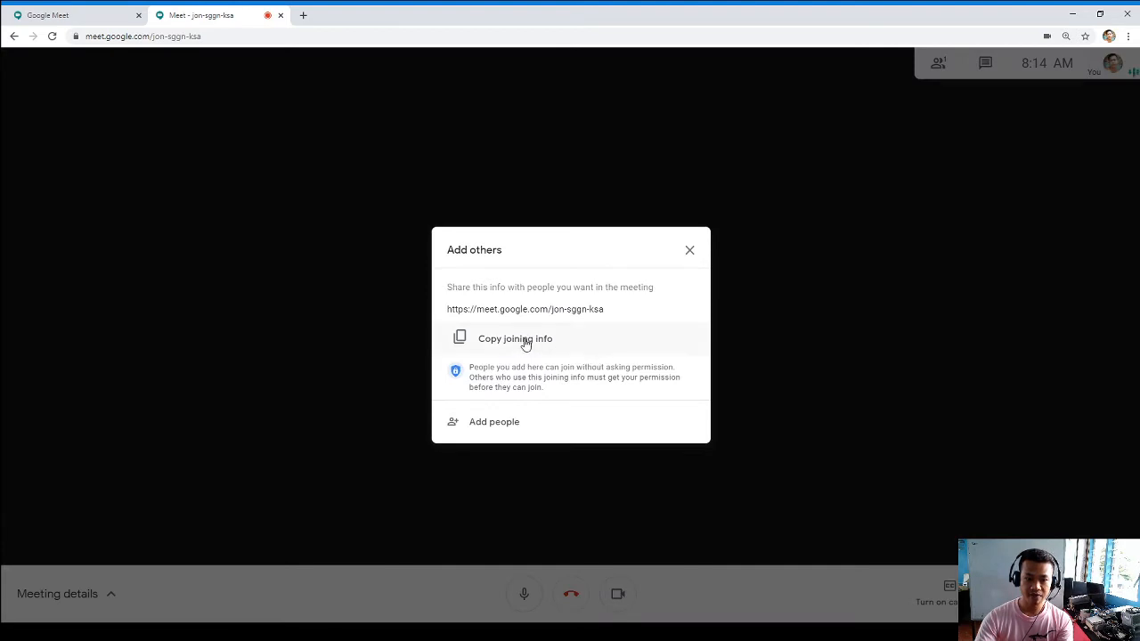
Step: Copy the meeting's joining info and bring up the Add people form
click(616, 595)
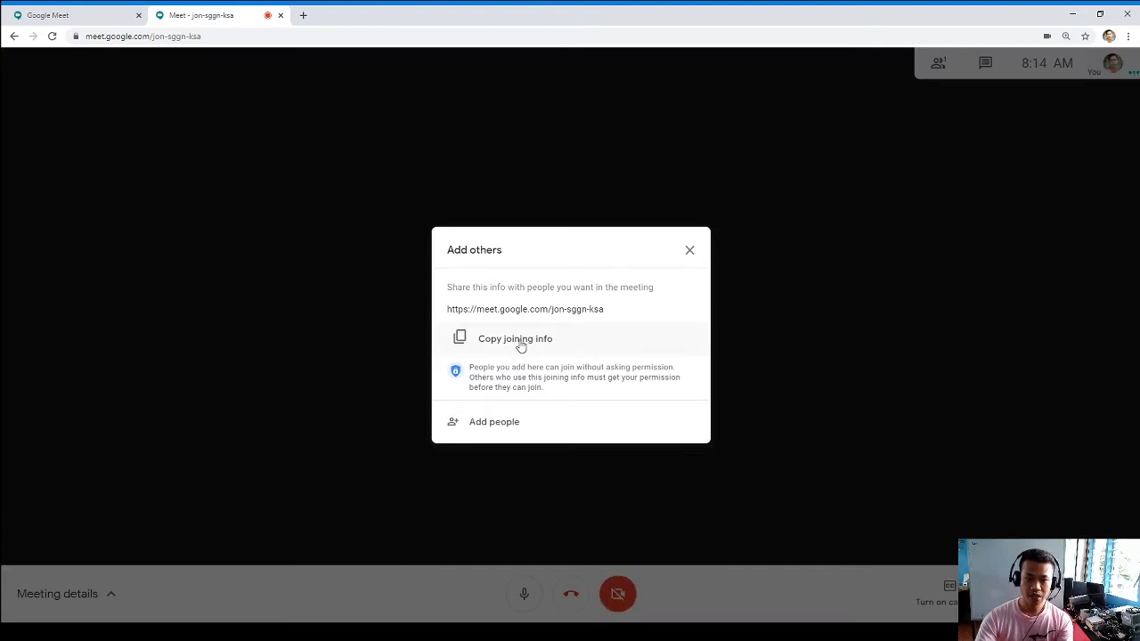
click(515, 339)
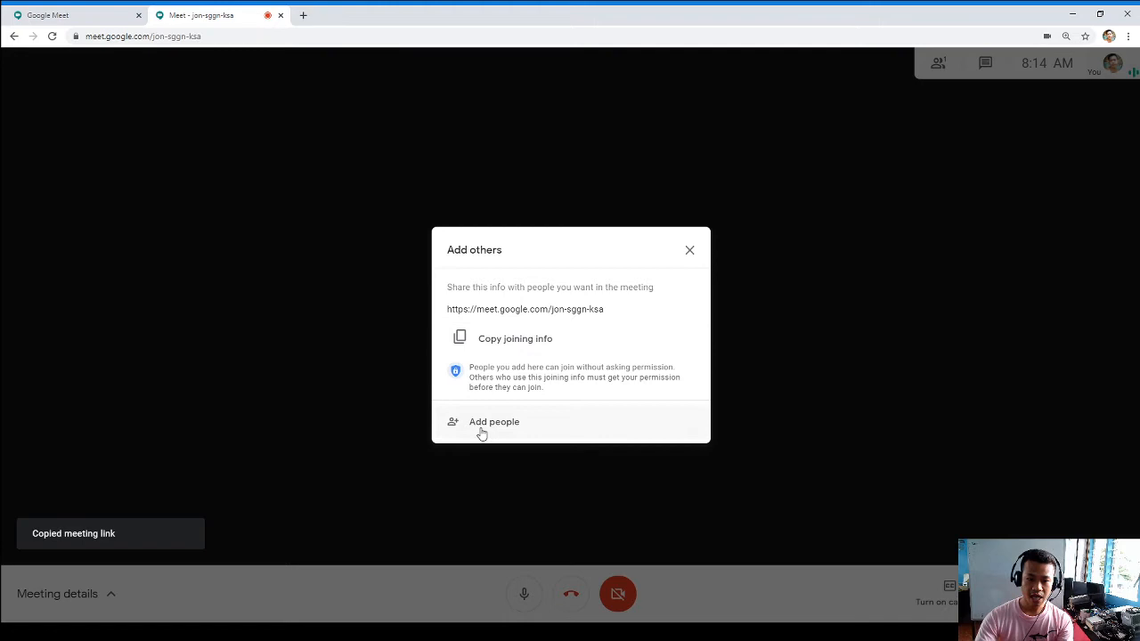
click(496, 421)
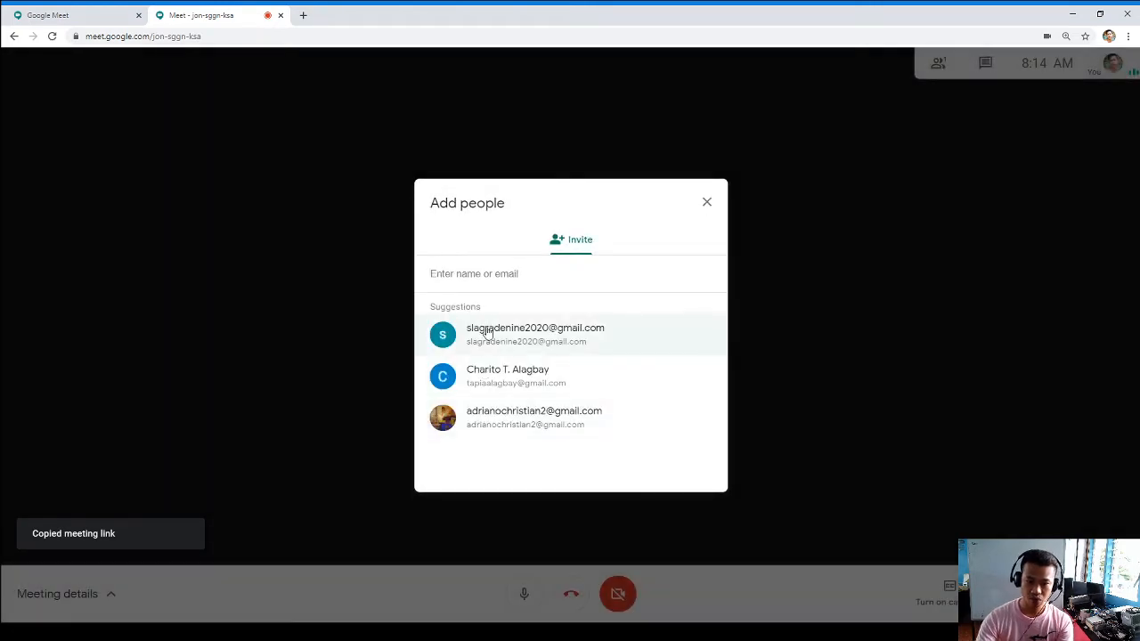
Step: Email an invitation to a suggested contact so a second participant joins the call
click(534, 417)
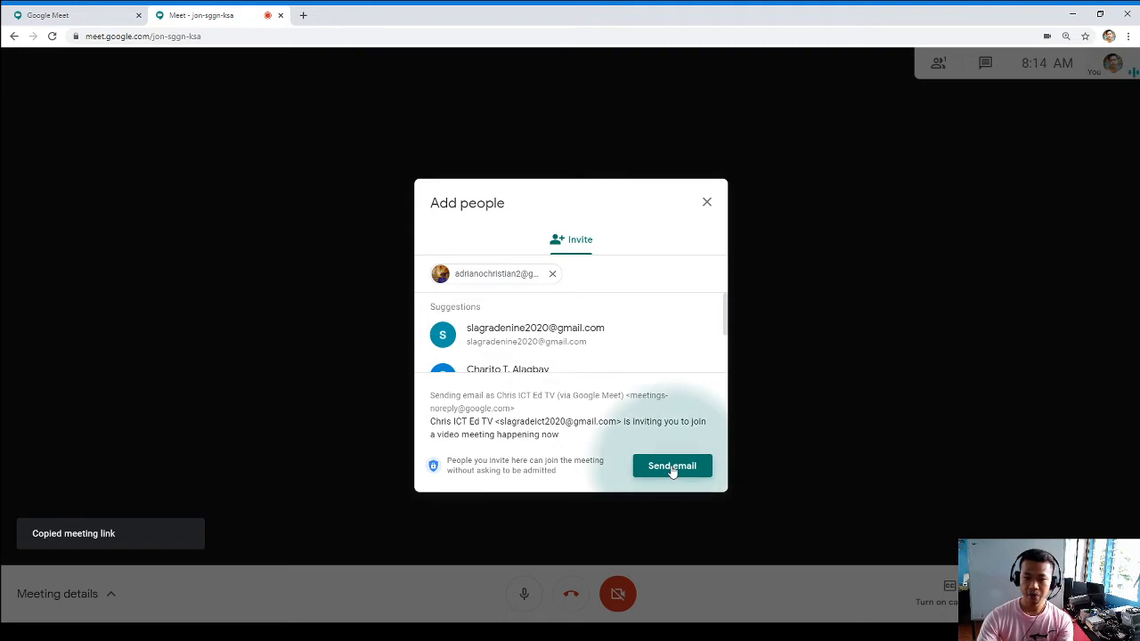
click(671, 467)
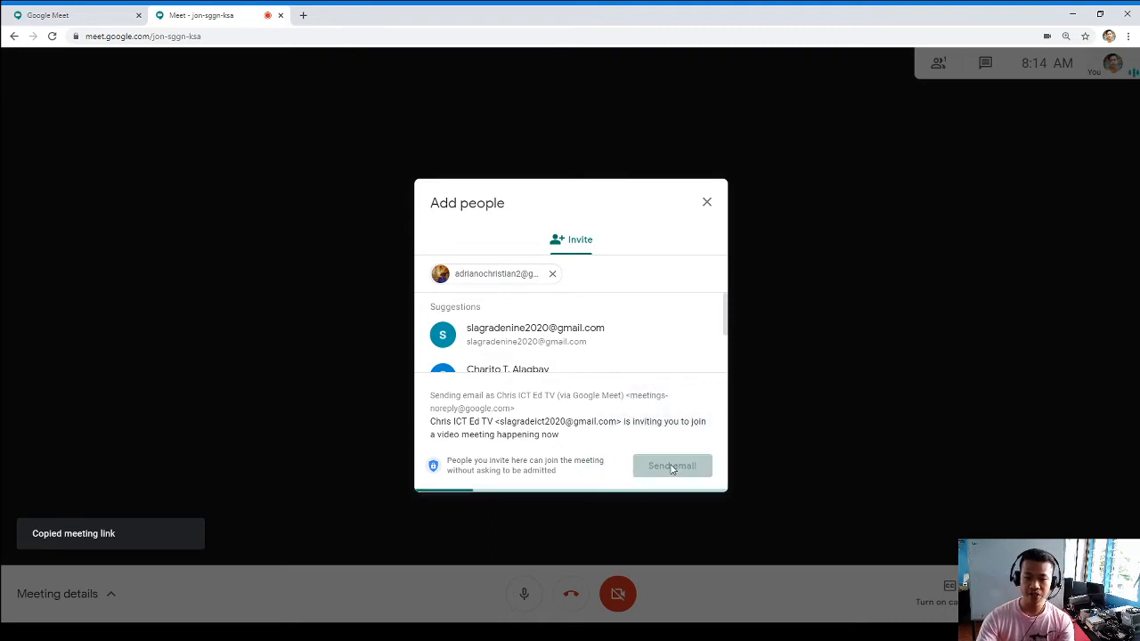
click(671, 467)
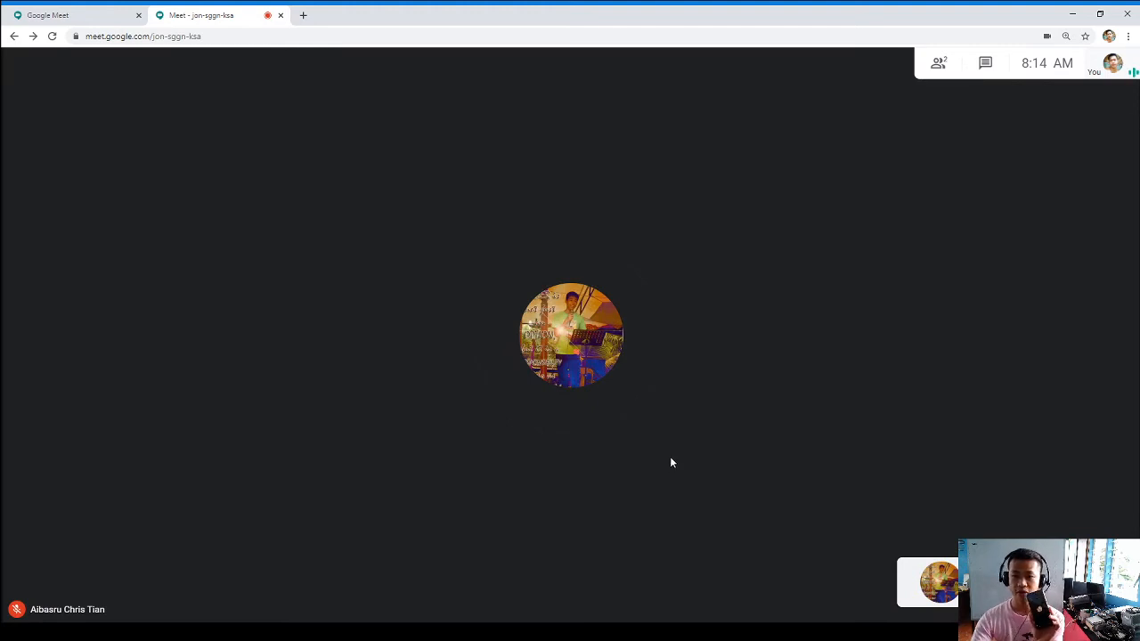
Step: Show the participant list and switch to Chat to post 'Hi class. Good morning'
click(937, 63)
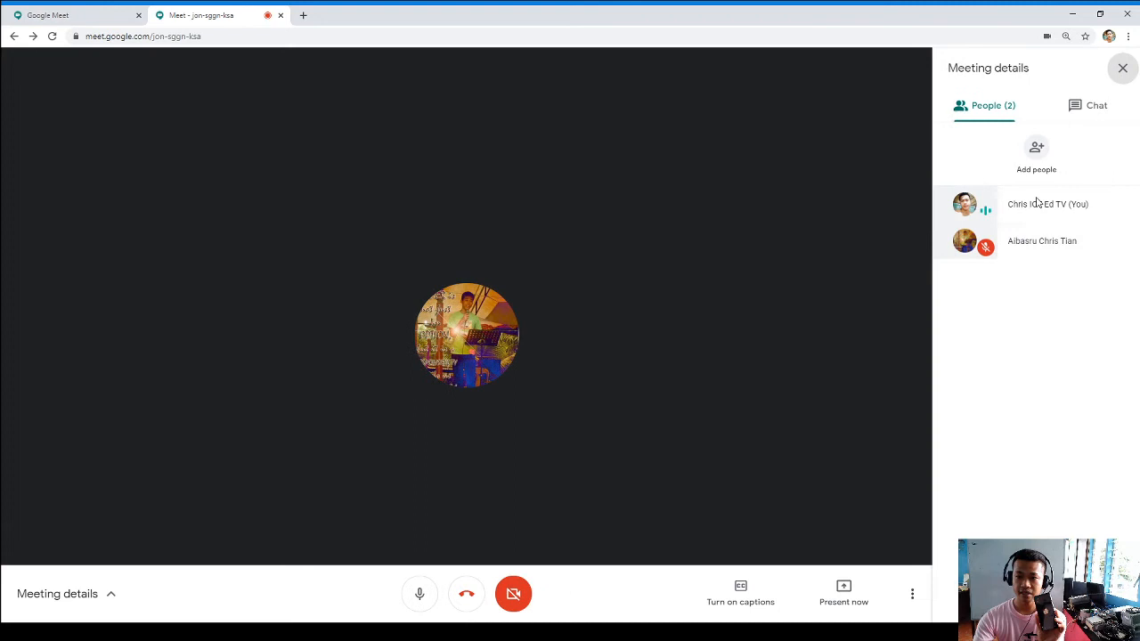
mouse_move(999, 193)
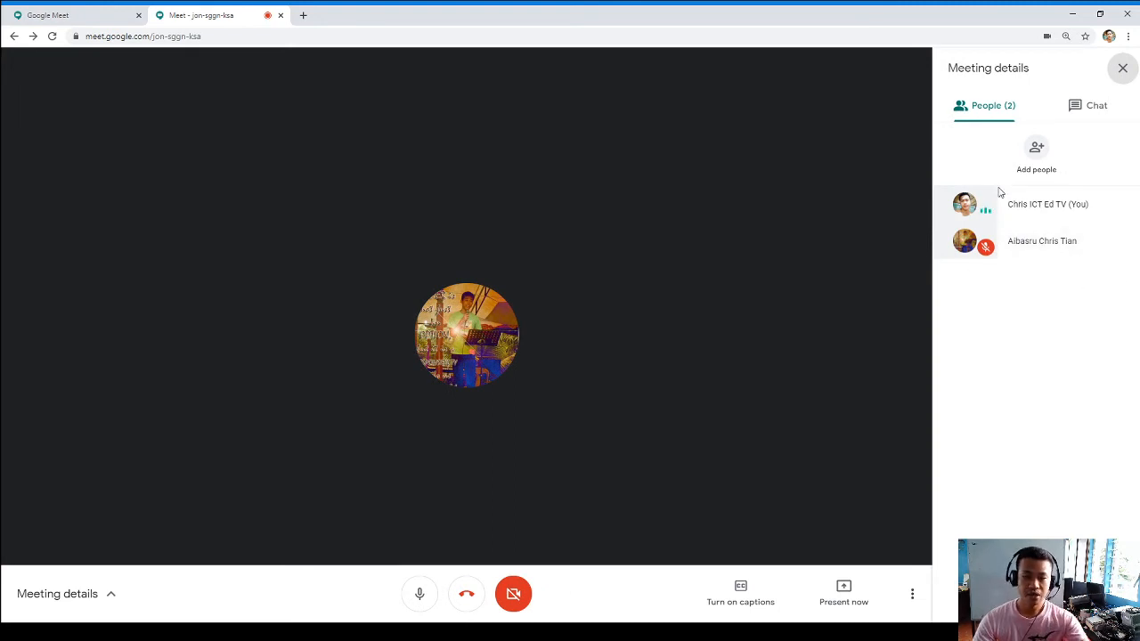
mouse_move(1097, 125)
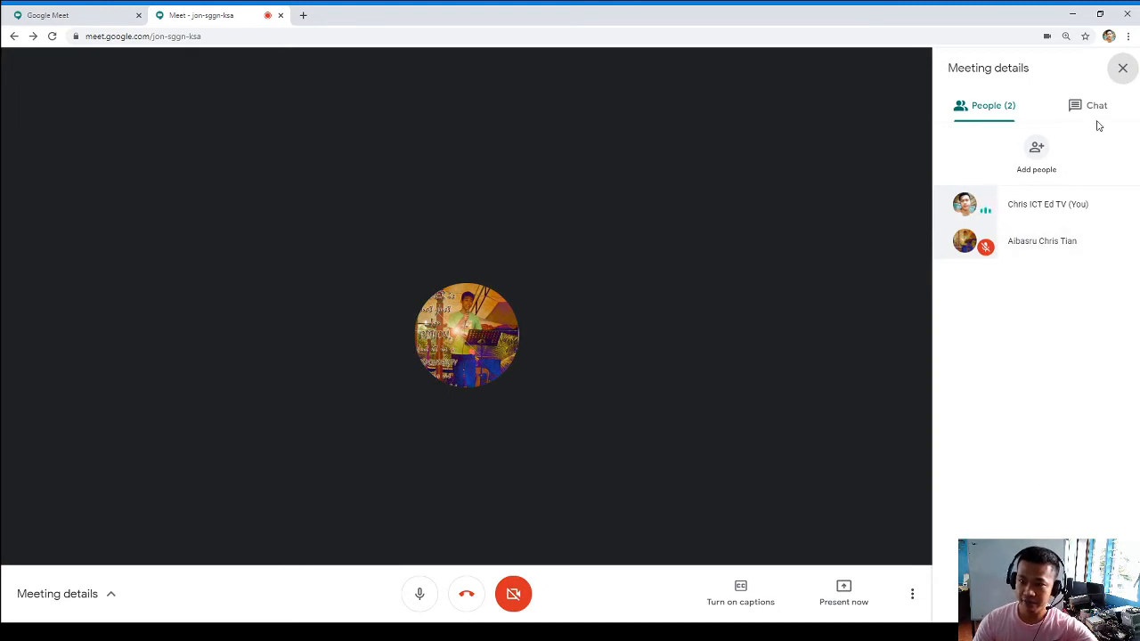
click(1097, 105)
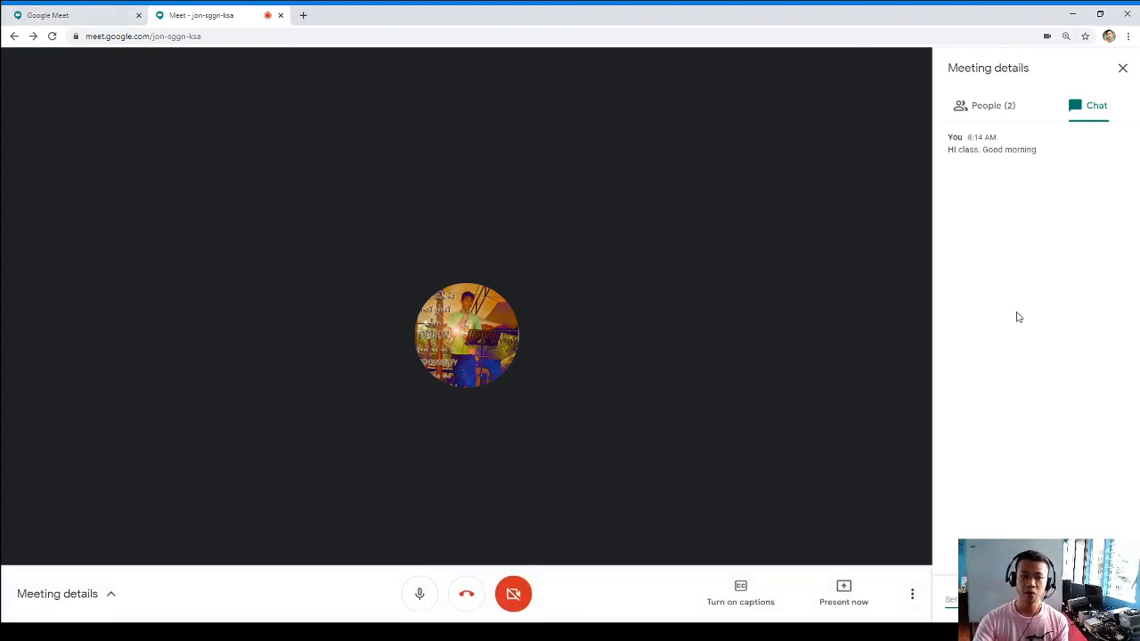
mouse_move(421, 595)
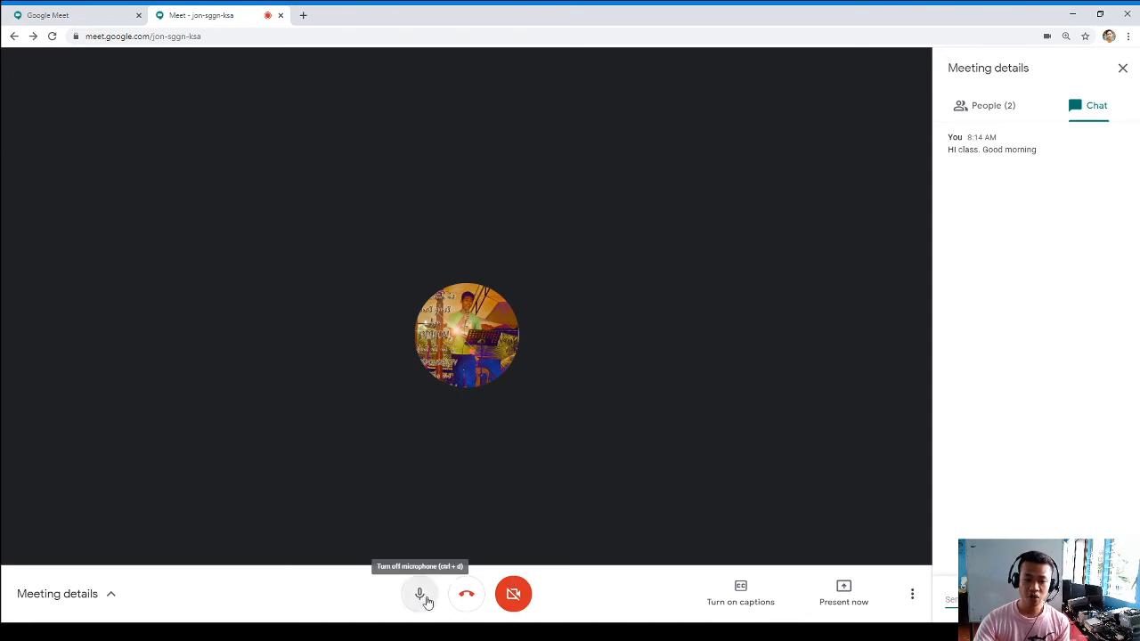
click(421, 595)
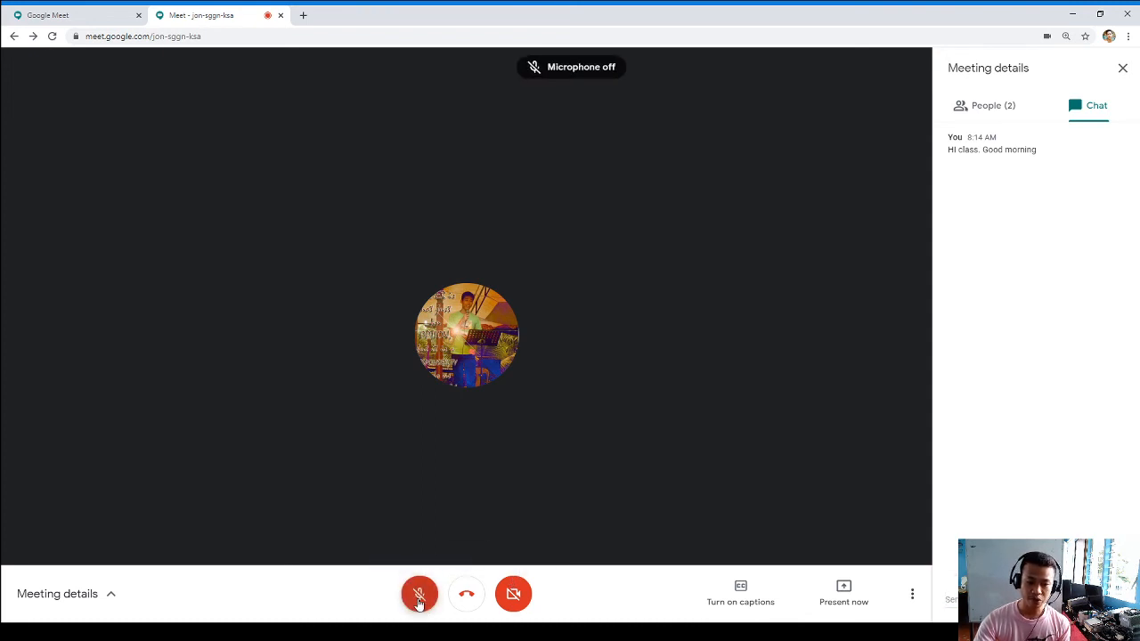
click(421, 595)
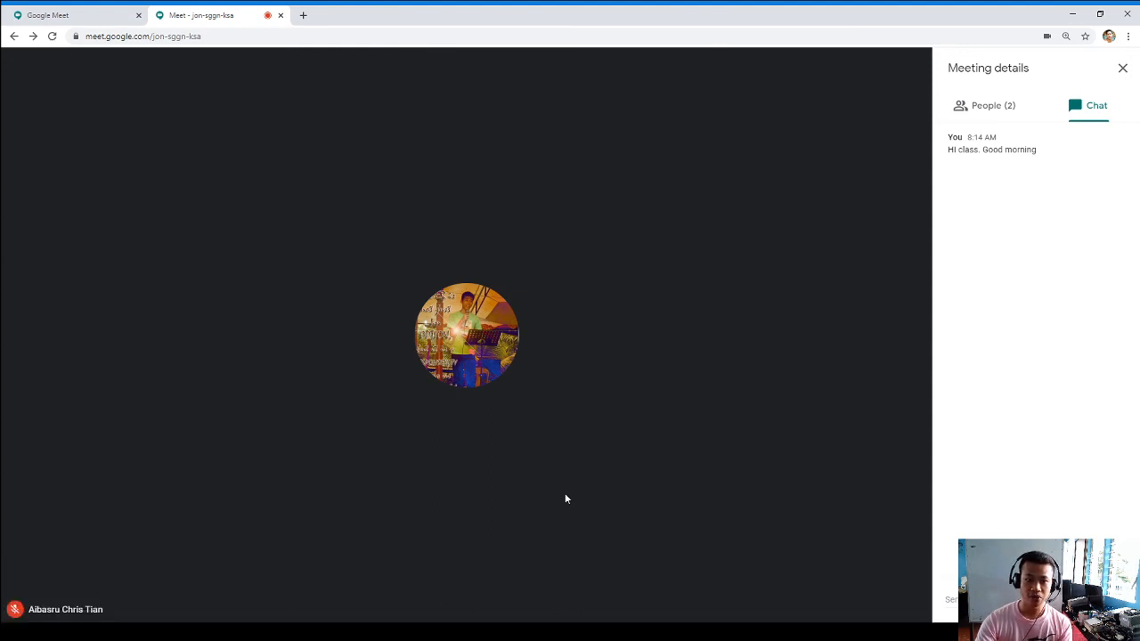
mouse_move(577, 399)
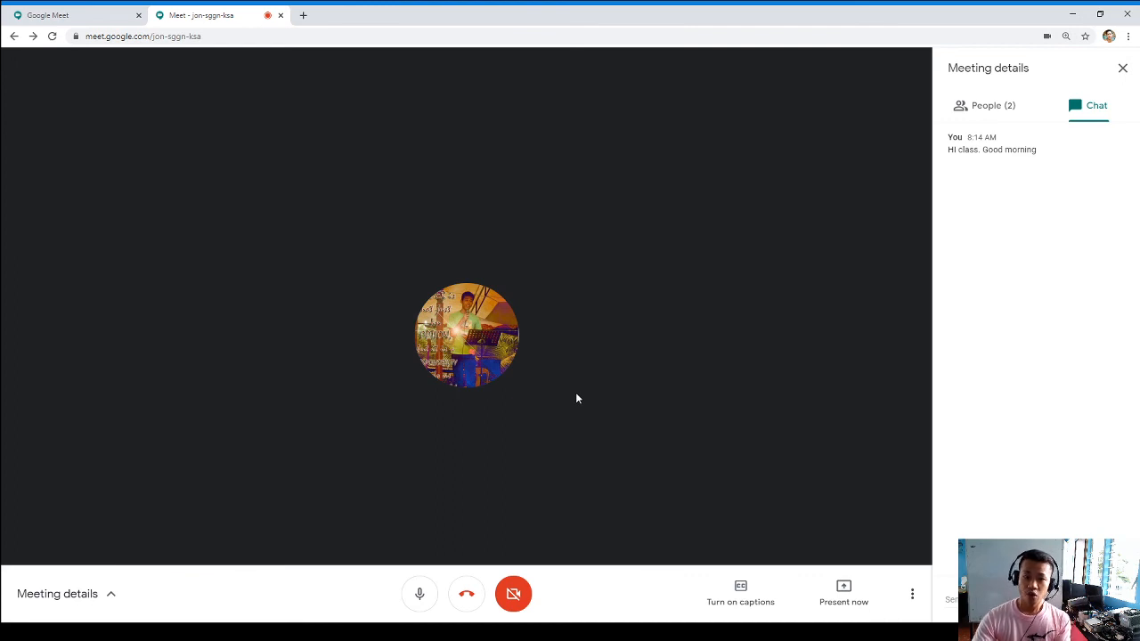